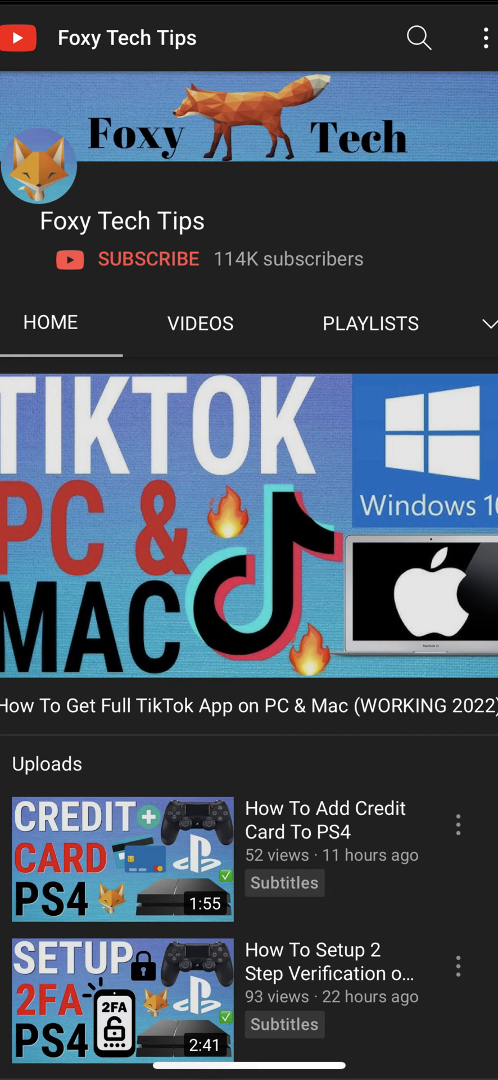
- Leave YouTube and return to the iPhone home screen
key("home")
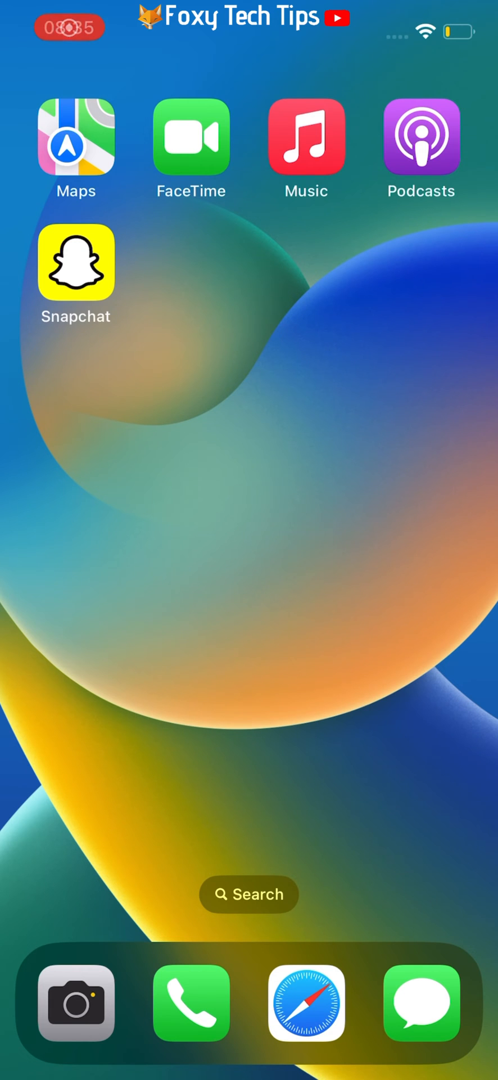
left_click(75, 263)
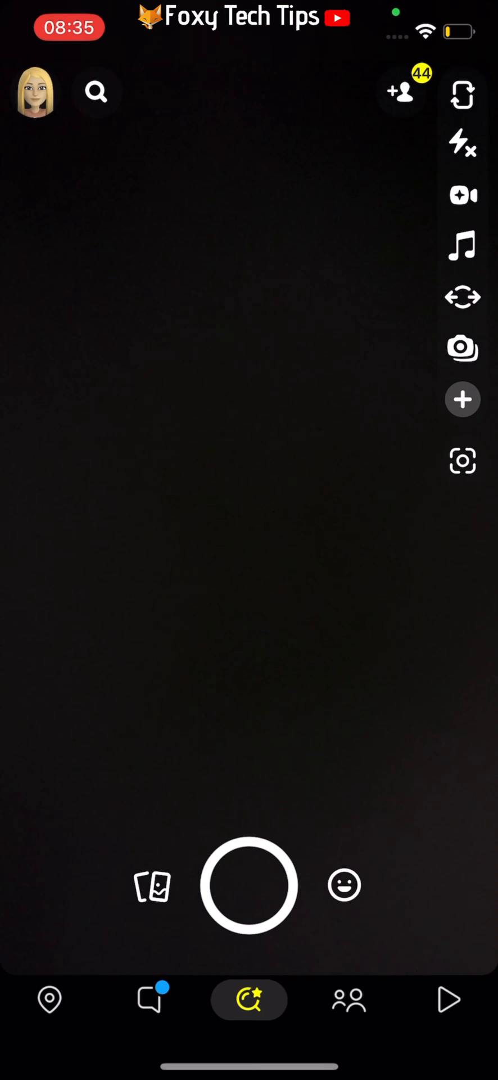
left_click(250, 886)
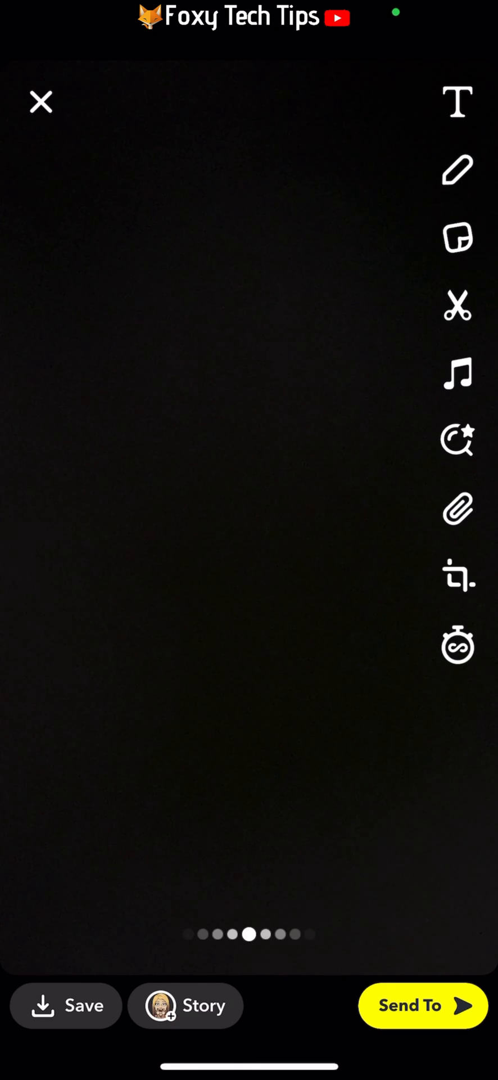
left_click(40, 103)
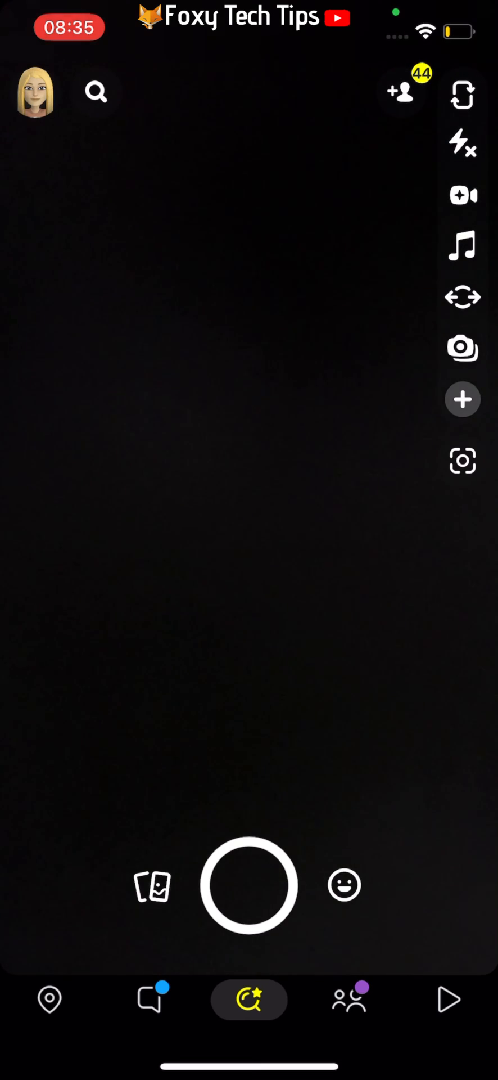
left_click(250, 885)
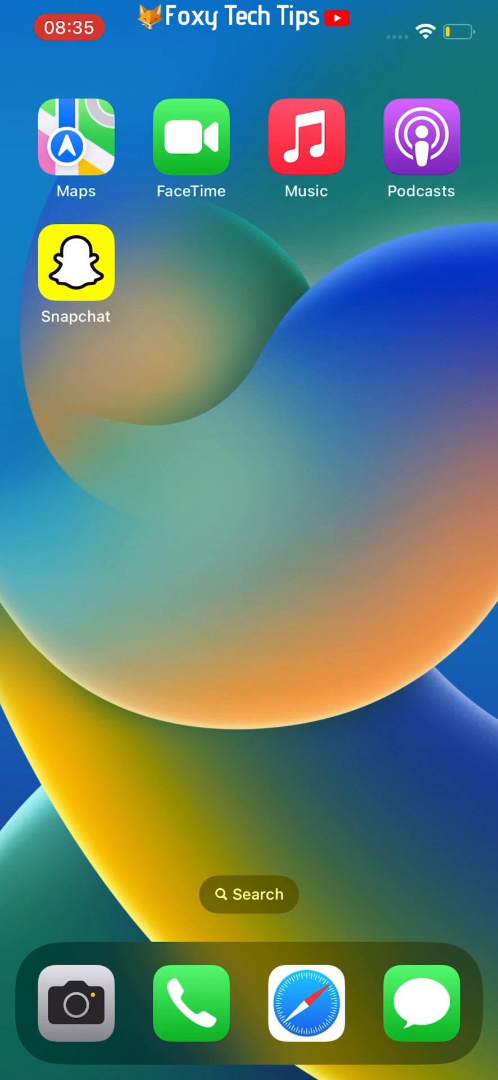
- Capture a snap with the Snapchat camera, then discard it to return to the camera view
left_click(76, 262)
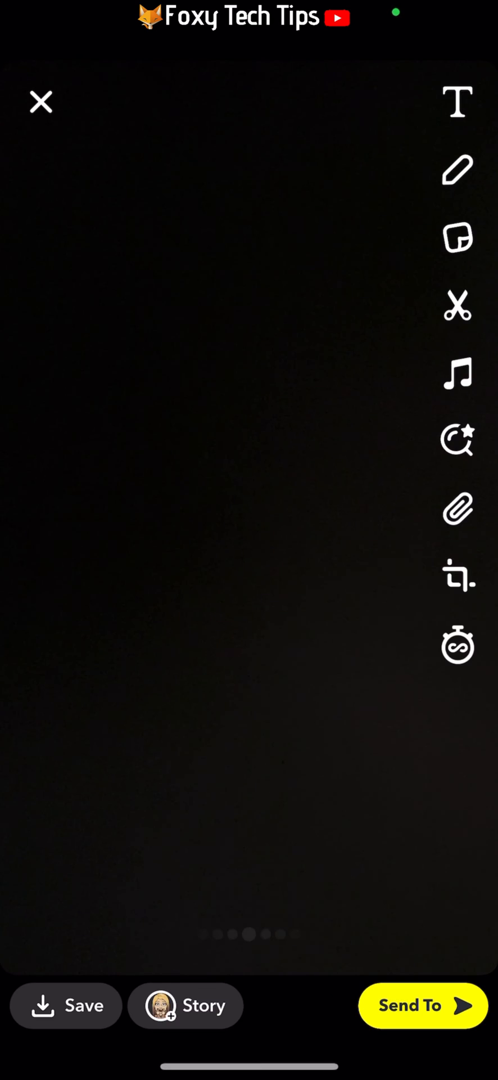
left_click(40, 102)
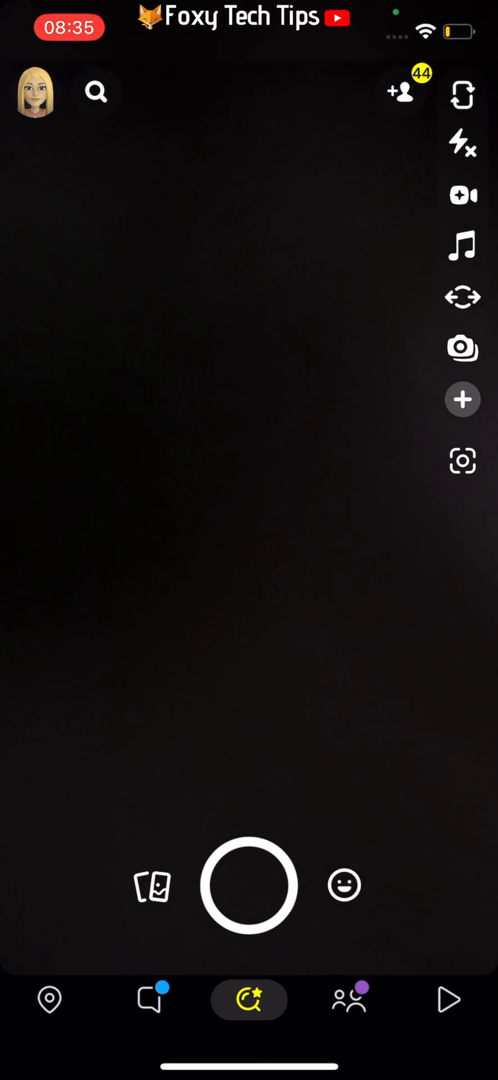
left_click(250, 885)
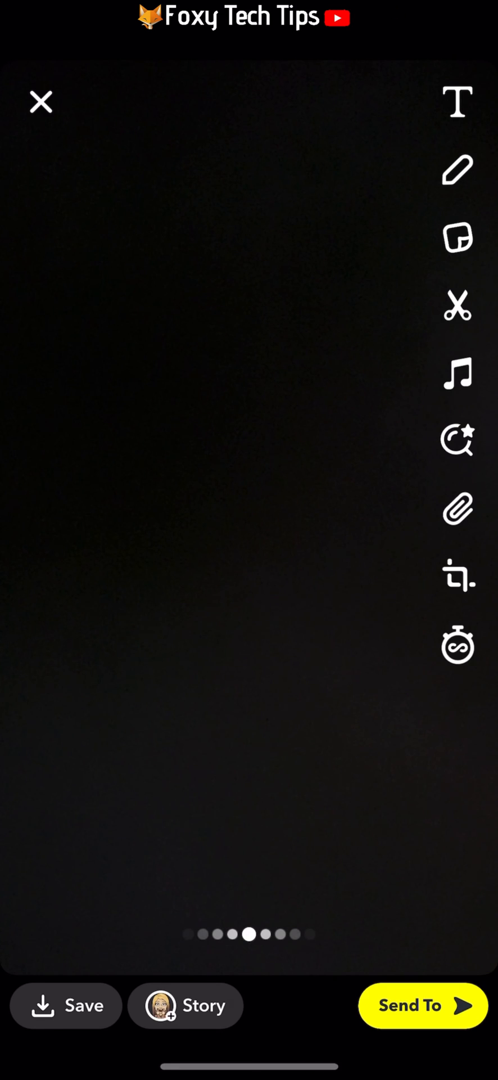
left_click(41, 102)
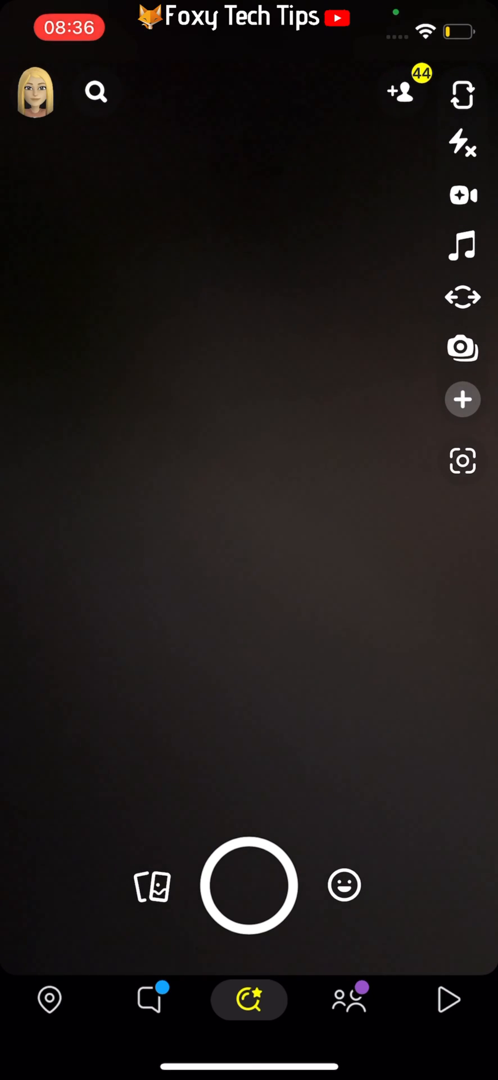
left_click(250, 885)
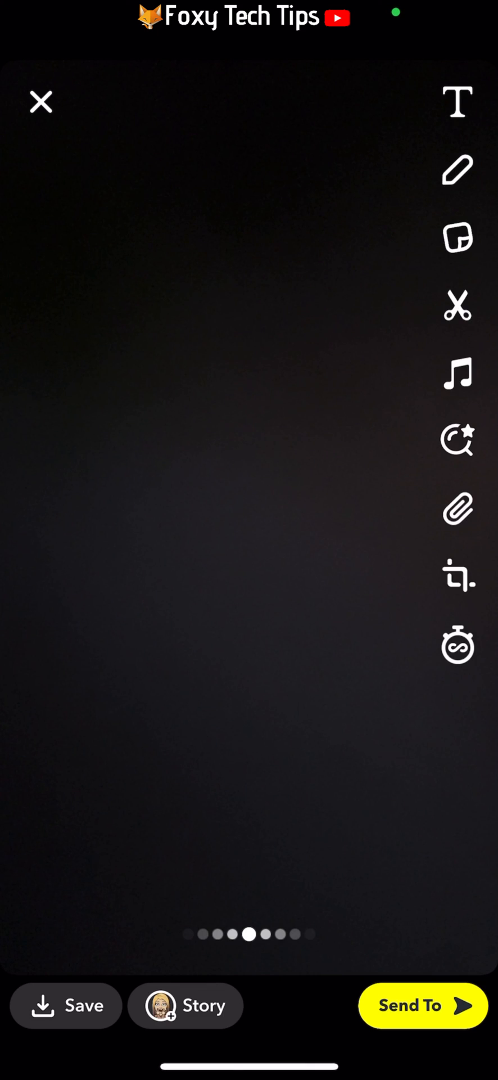
left_click(40, 102)
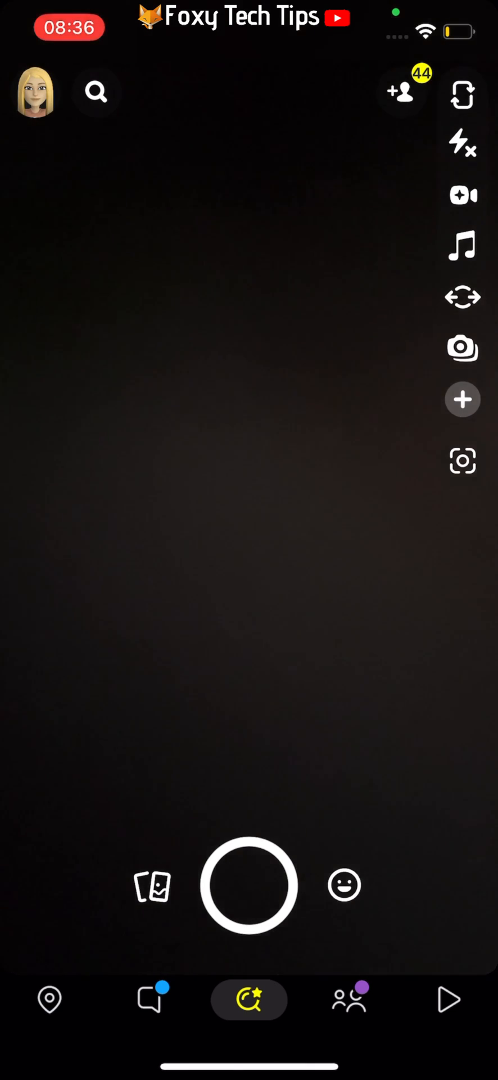